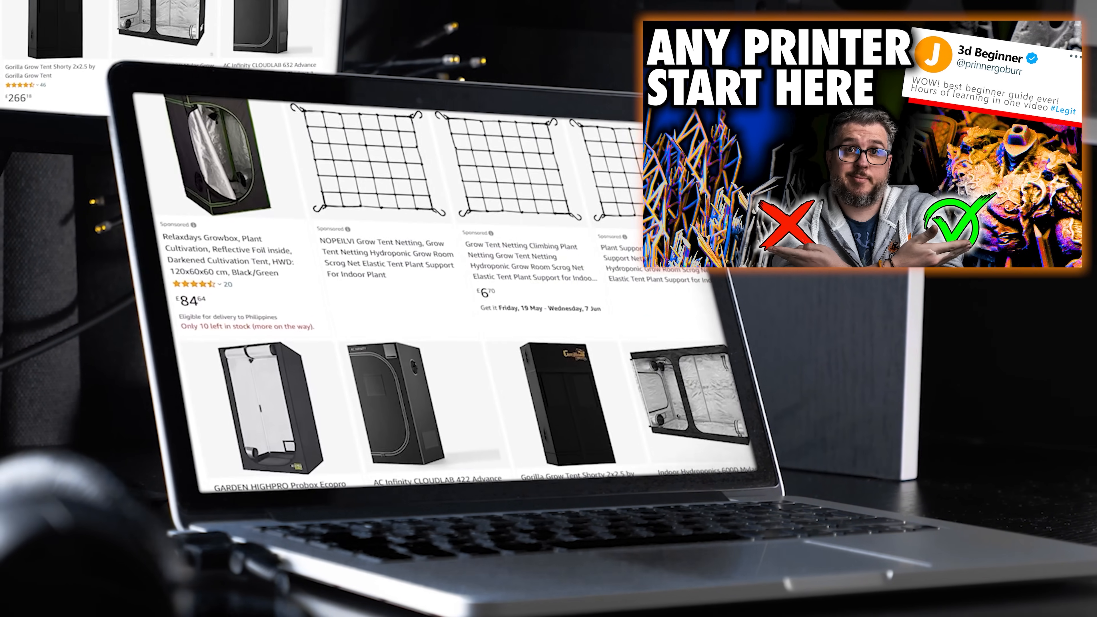
# Step: Highlight ChiTuBox's 0.050 mm Layer Height as the value Lychee must match
pyautogui.scroll(-3)
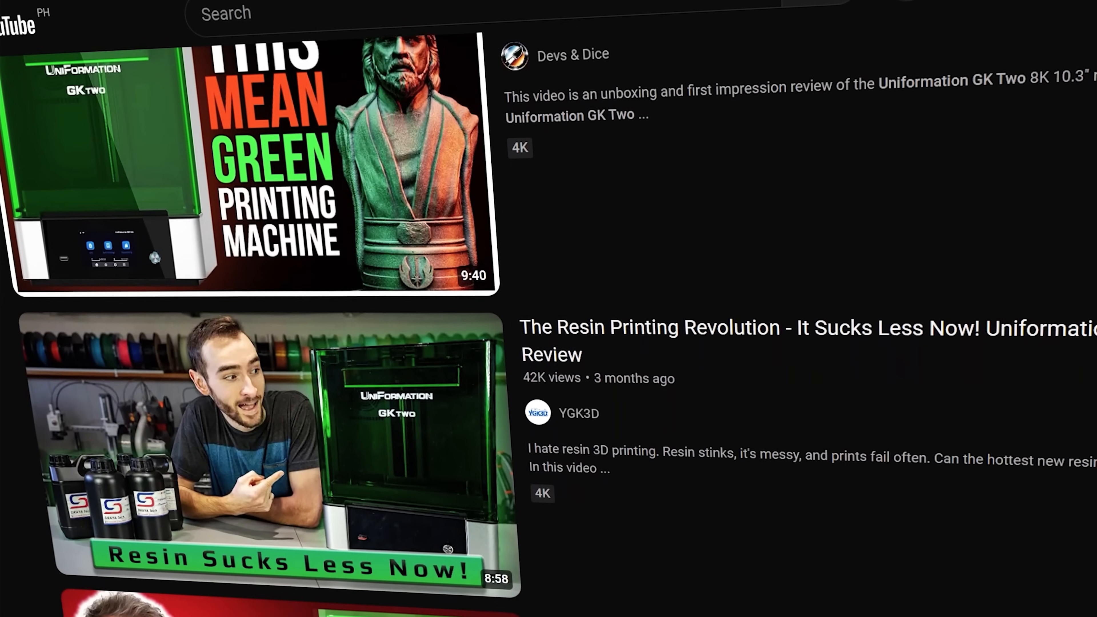
pyautogui.scroll(-3)
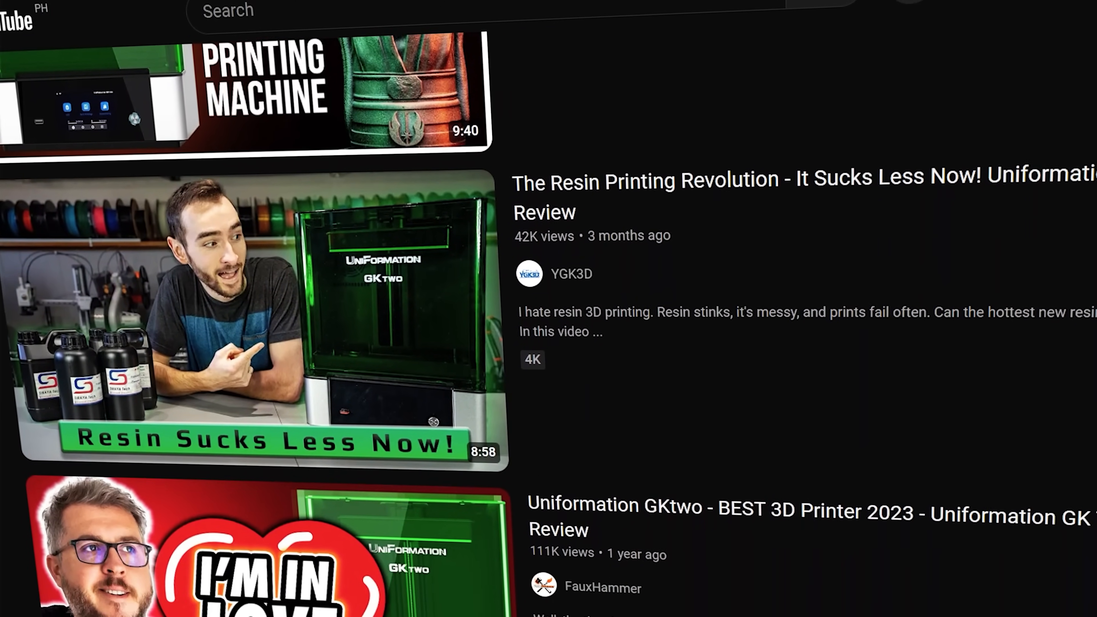
pyautogui.scroll(-3)
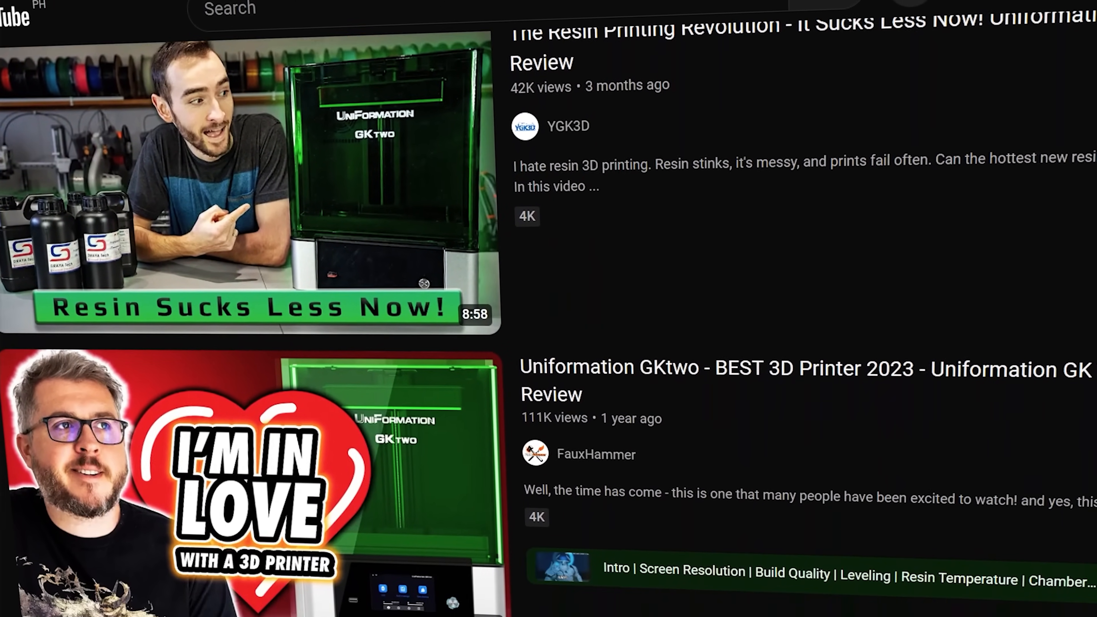
pyautogui.scroll(-3)
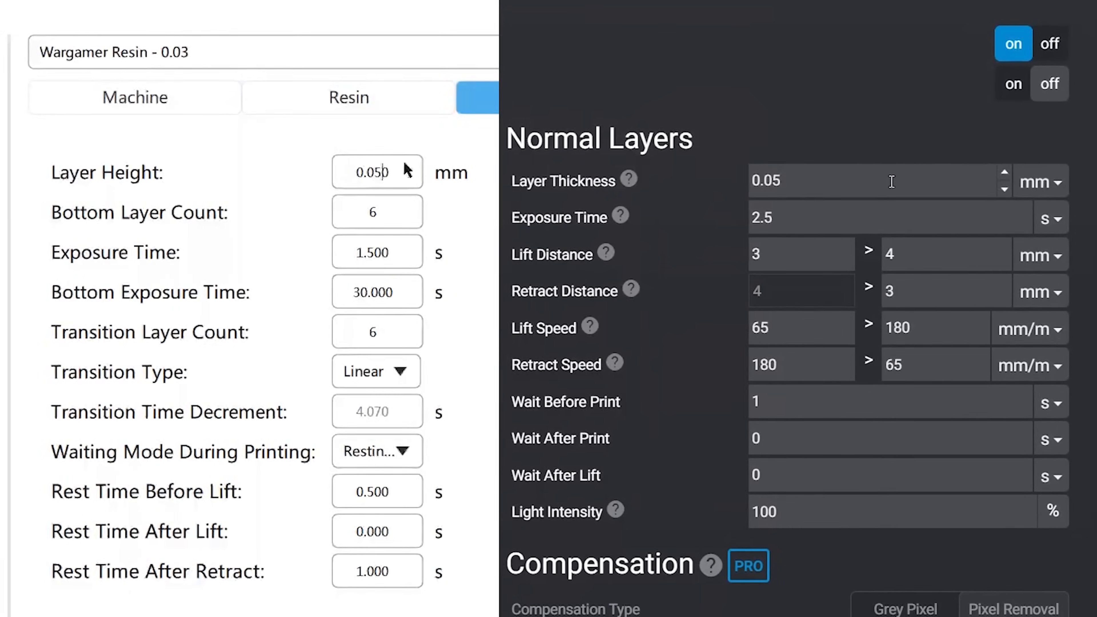
pyautogui.click(1038, 182)
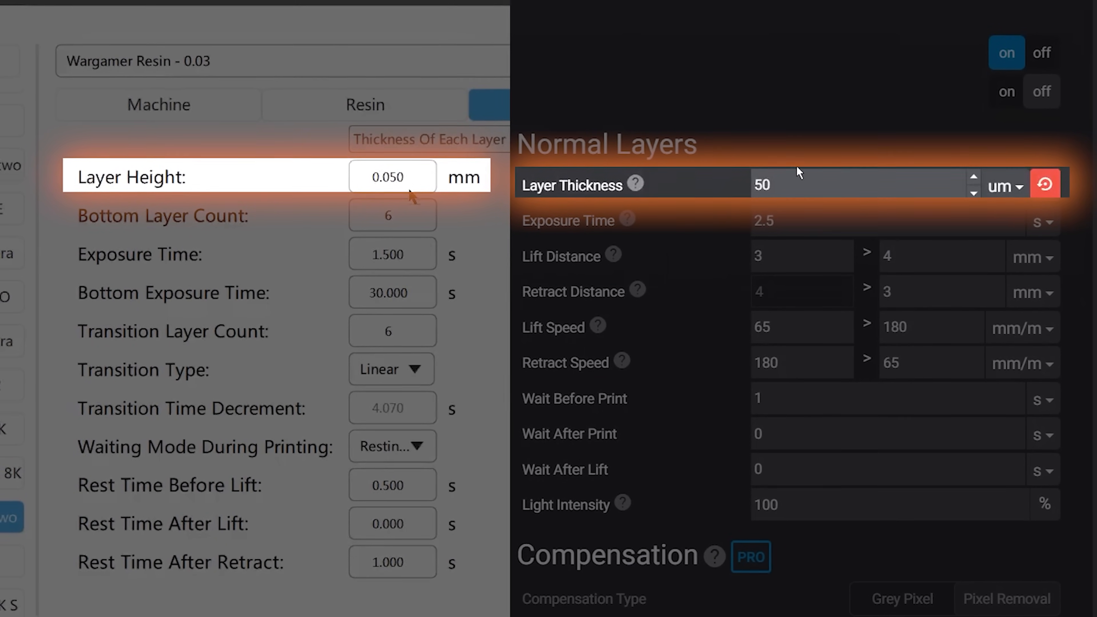
# Step: Switch Lychee's Layer Thickness unit to millimetres so it reads 0.05 mm
pyautogui.click(1001, 187)
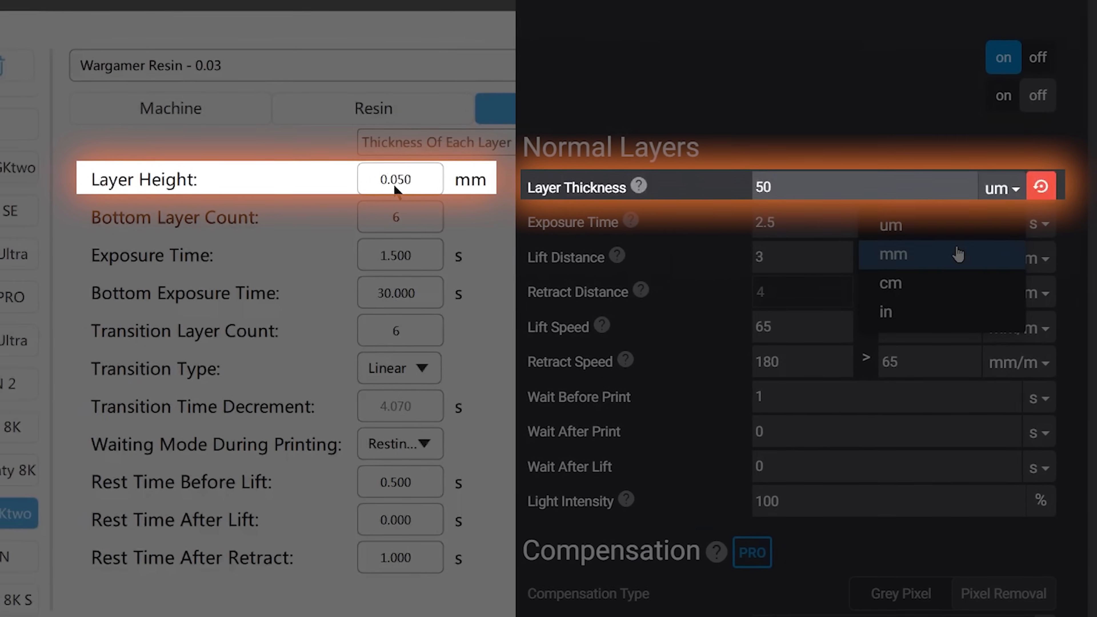
pyautogui.click(893, 254)
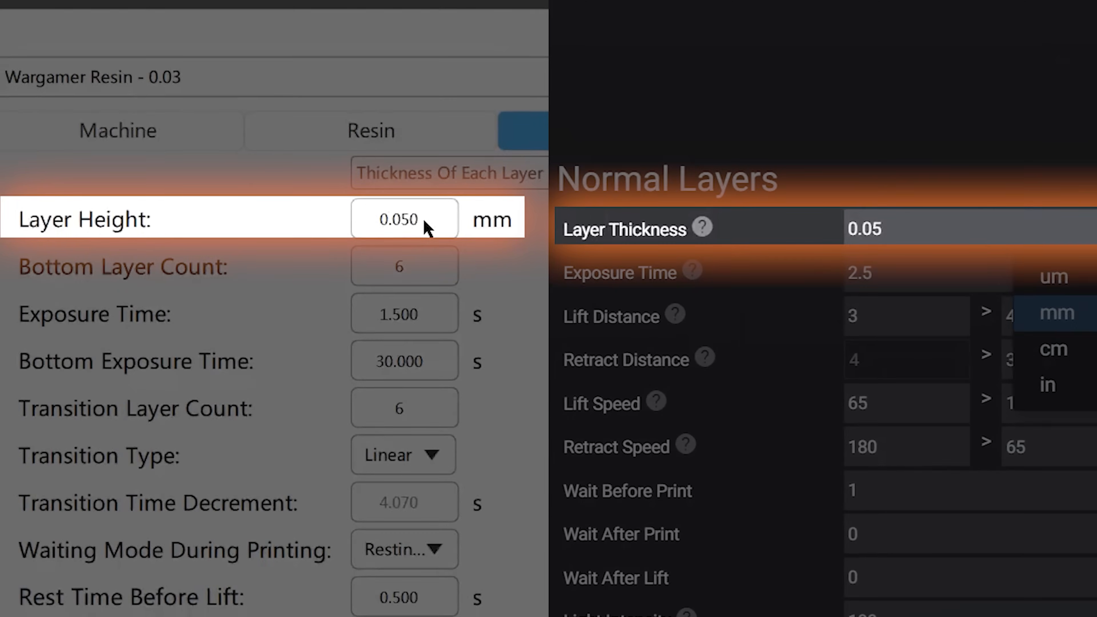
pyautogui.click(1052, 277)
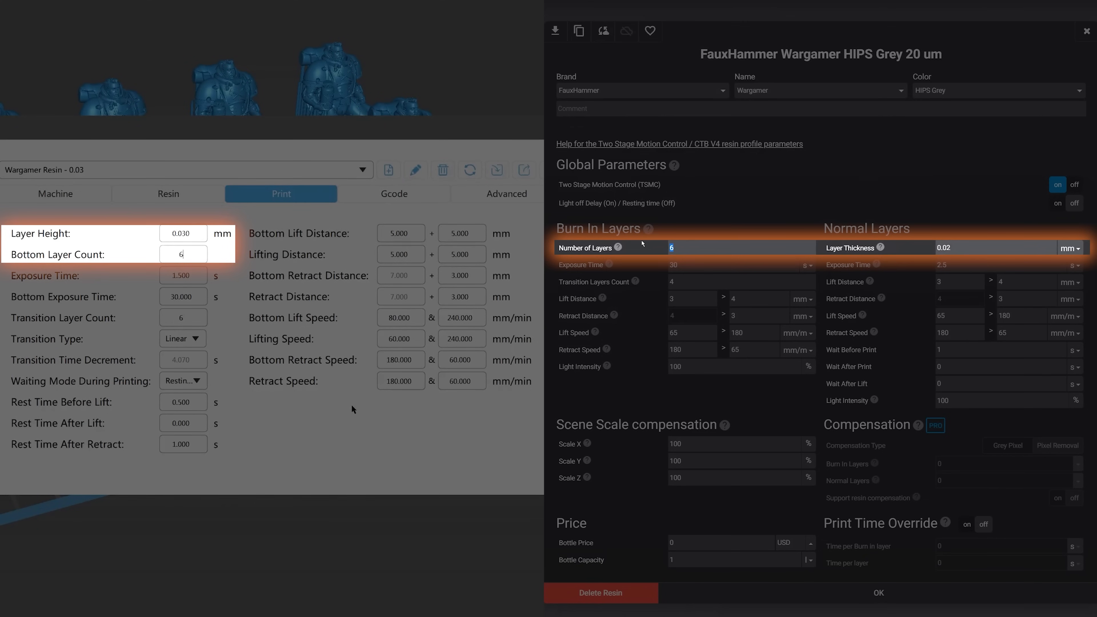
# Step: Enter Lychee's burn-in layer count and a 0.03 mm layer thickness matching ChiTuBox
pyautogui.write('10')
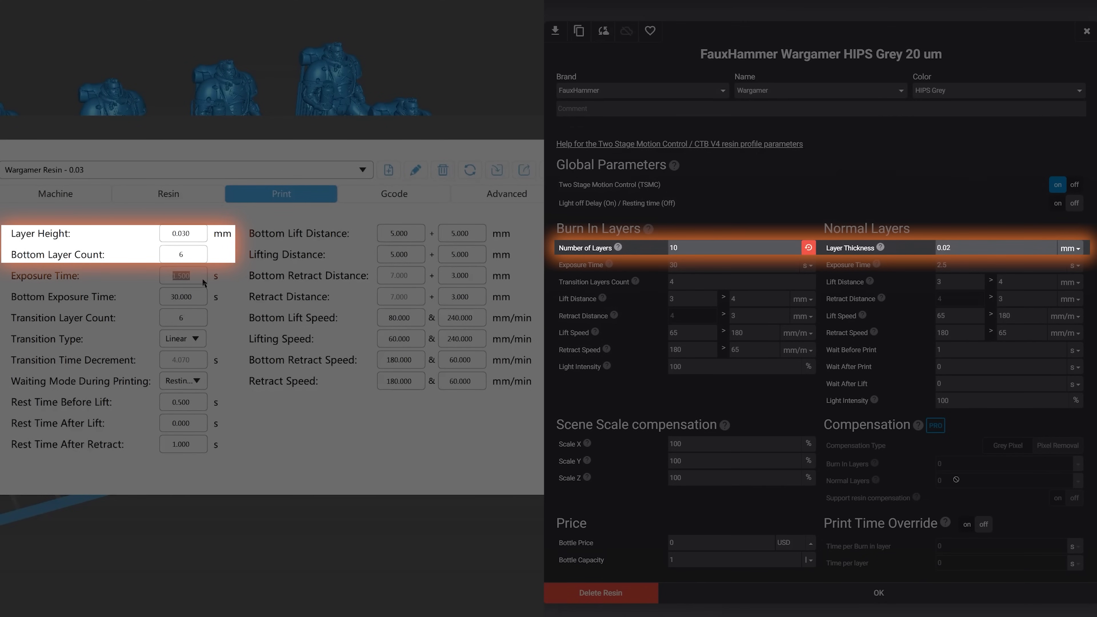
pyautogui.write('0.0')
pyautogui.click(1008, 264)
pyautogui.write('5')
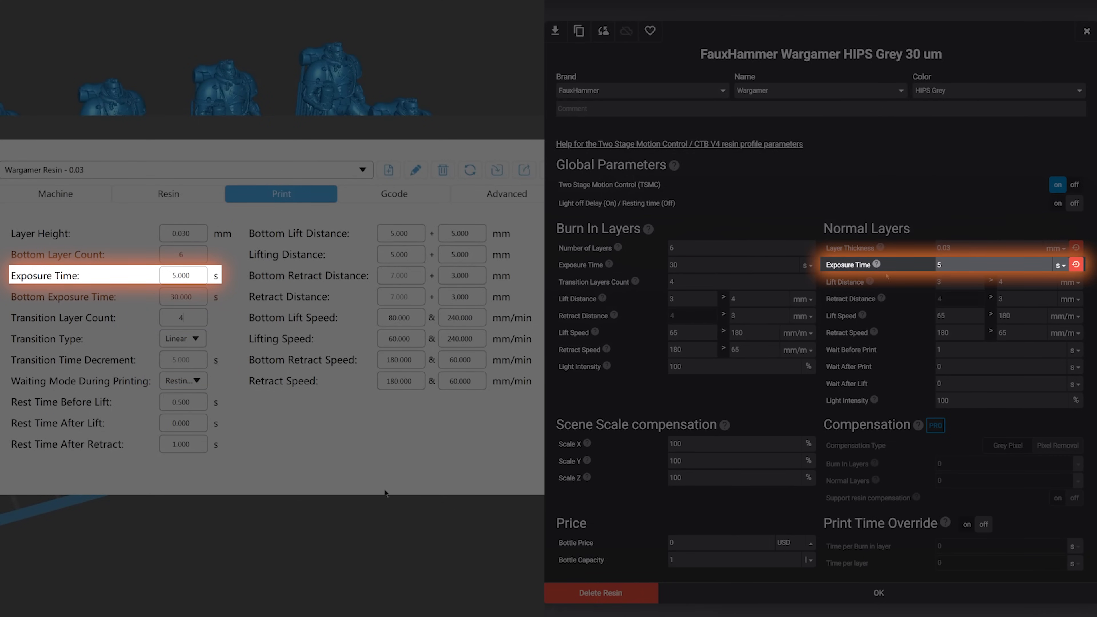
# Step: Commit Lychee's 5 s normal exposure and set Transition Layers Count to 4
pyautogui.click(989, 265)
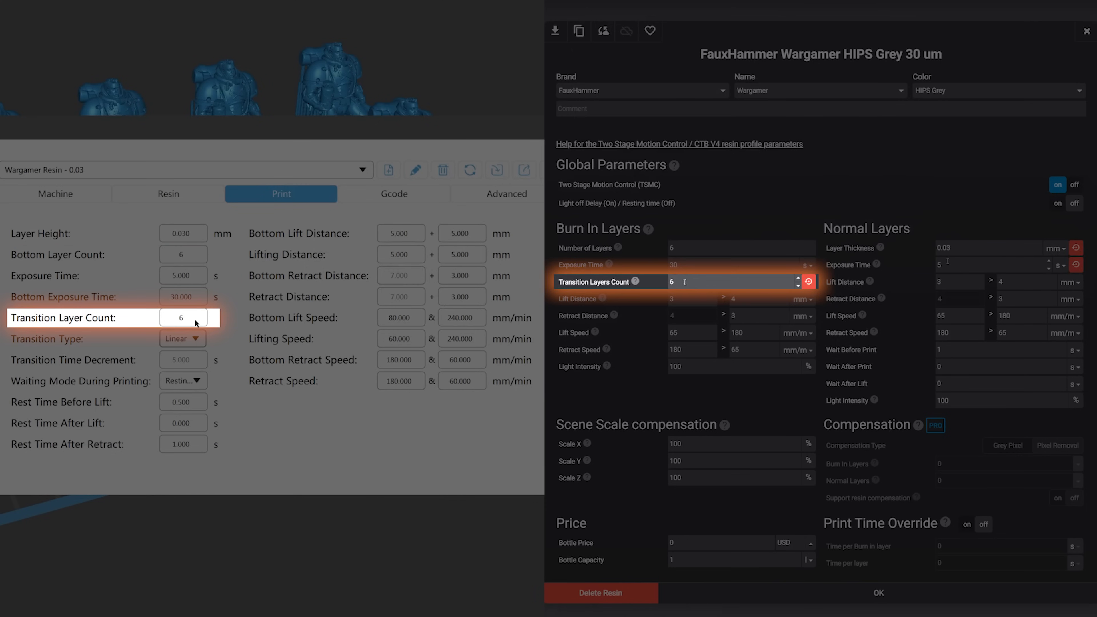
pyautogui.write('4')
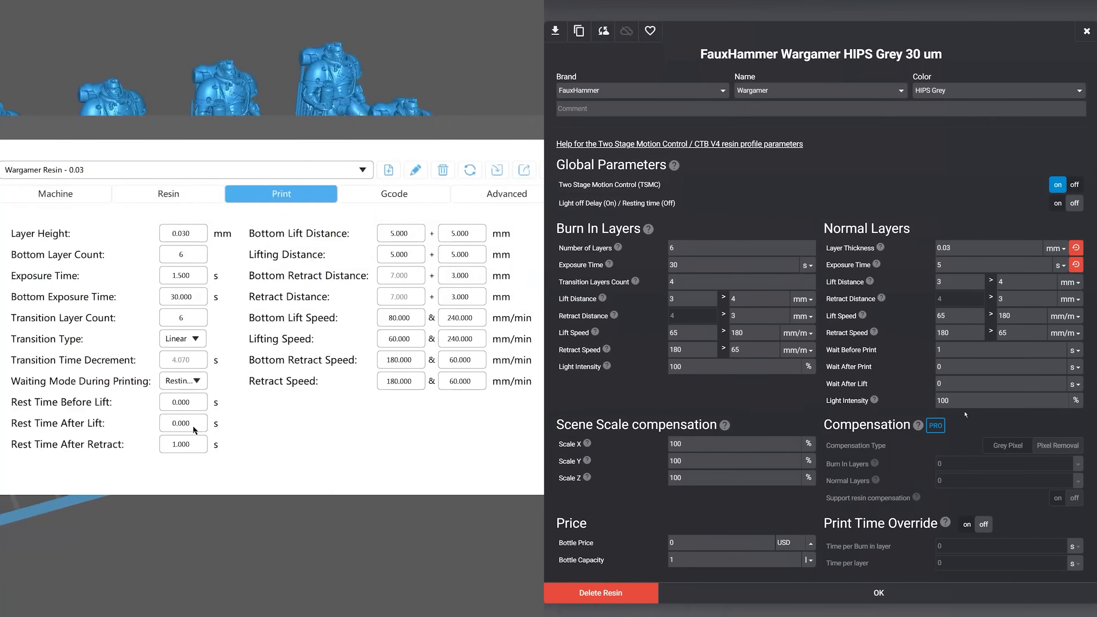
# Step: Set the rest/wait after lift to 0.5 s in the resin profile
pyautogui.write('0.5')
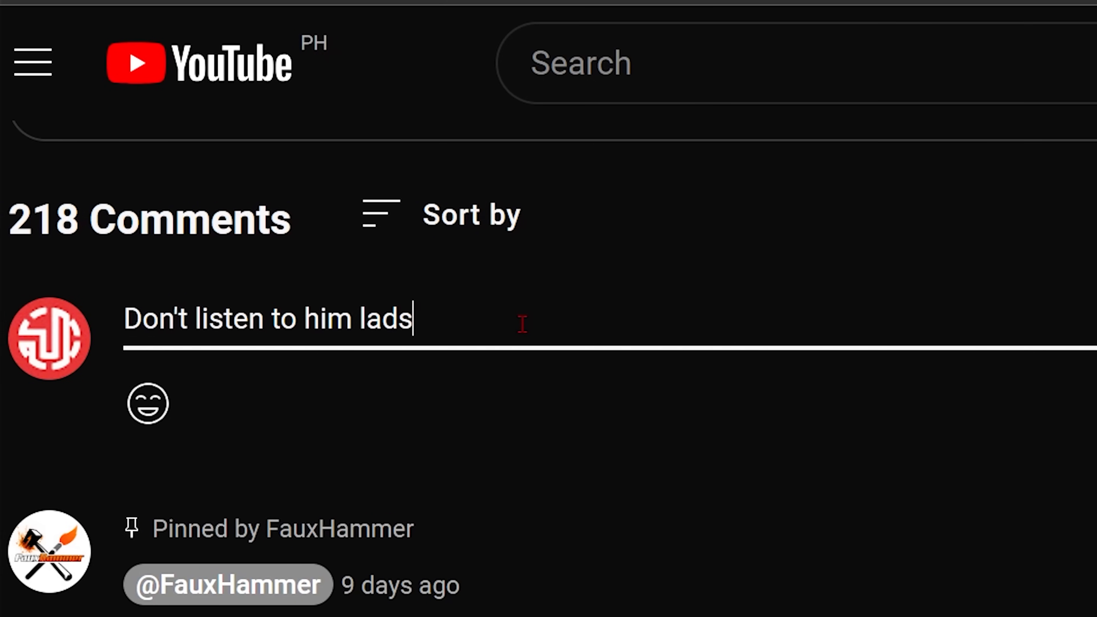
# Step: Type the YouTube comment 'I've been doing this for 50 years and my pri…'
pyautogui.write("I've been doing this for 50 years and my pri")
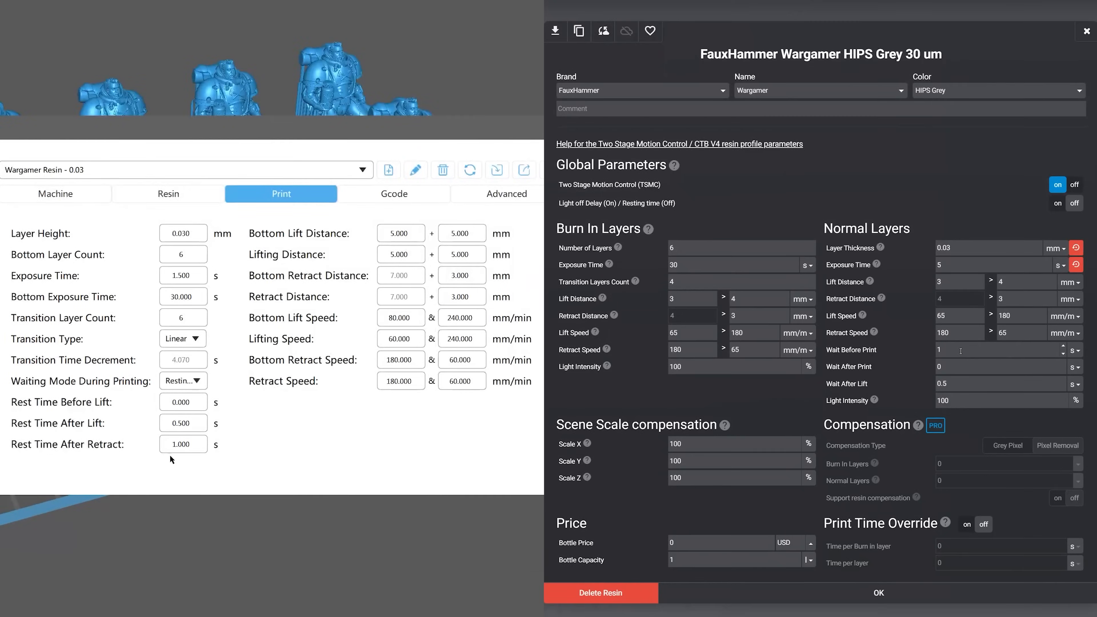
pyautogui.click(183, 275)
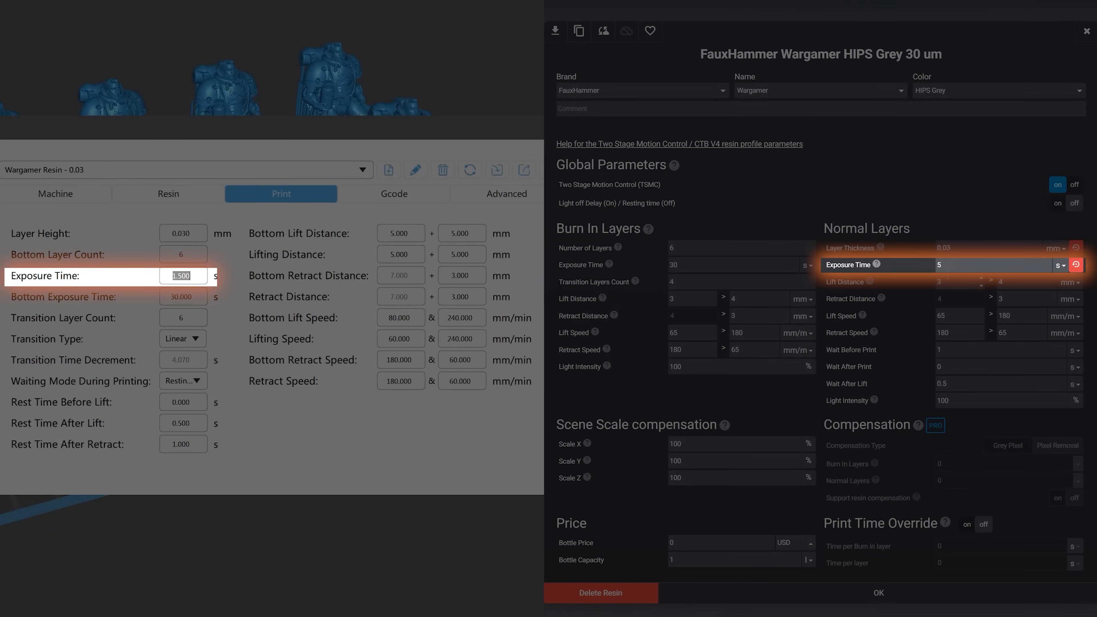